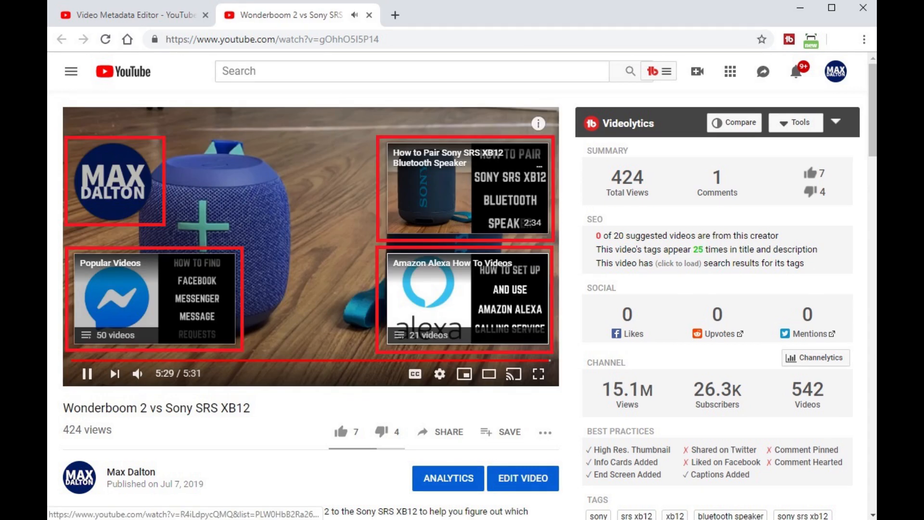
{"action": "scroll", "scroll_direction": "down", "scroll_amount": 3}
{"action": "type", "text": "project management how to"}
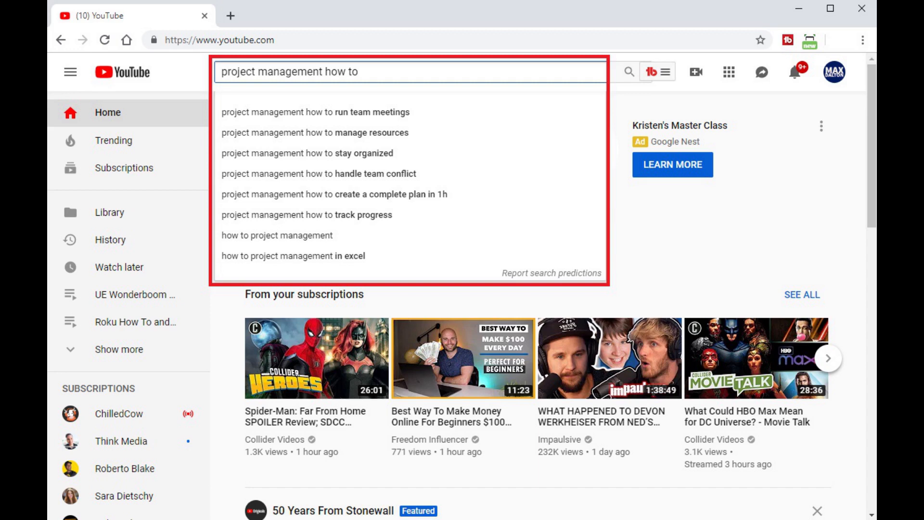
{"action": "type", "text": "work breakdown structure"}
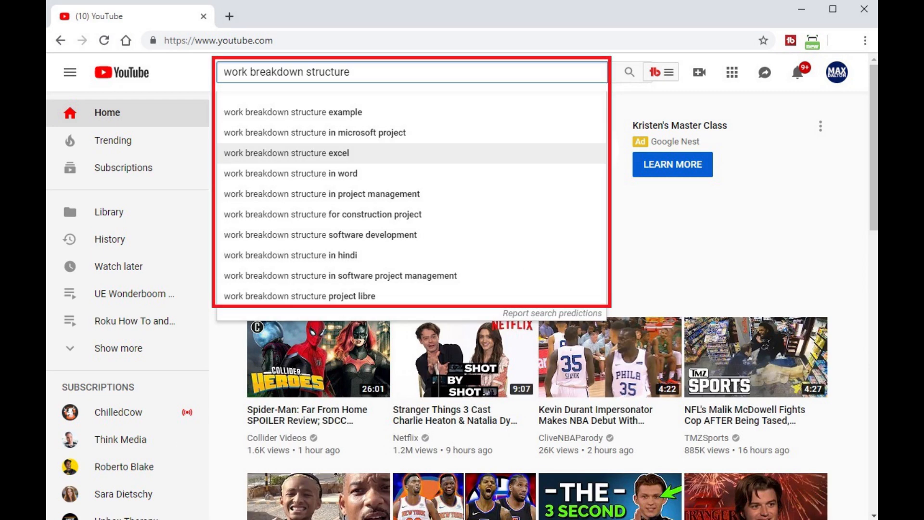